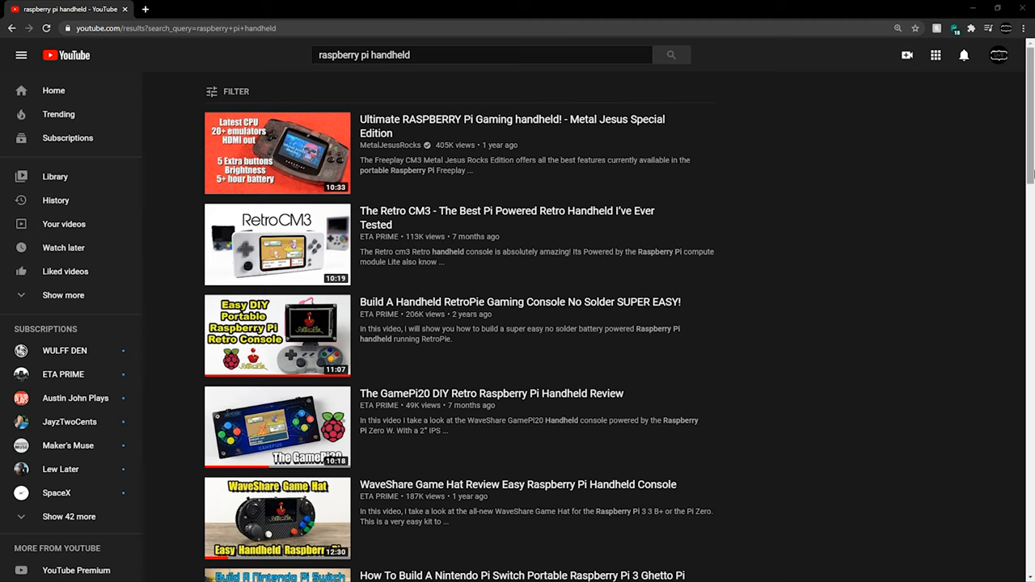
# Step: Open the All3DP 'Best 3D Printers for Beginners' guide from the Google featured snippet
pyautogui.scroll(-3)
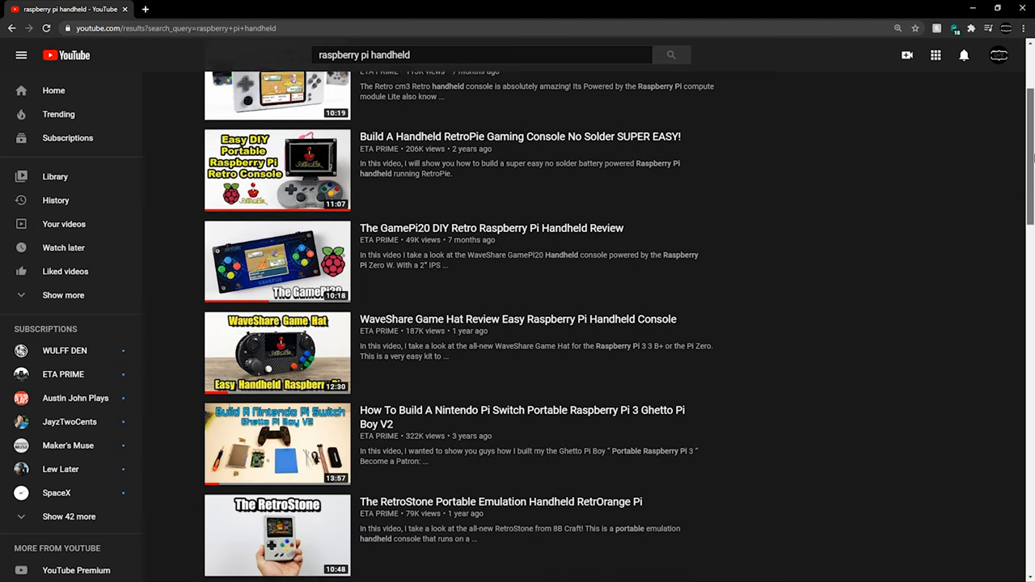
pyautogui.scroll(-3)
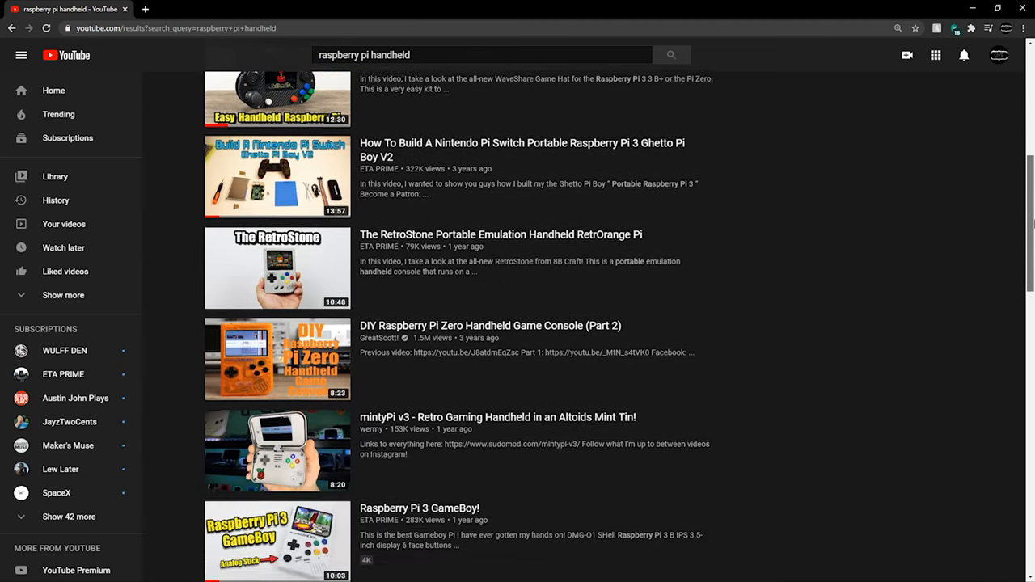
pyautogui.scroll(-3)
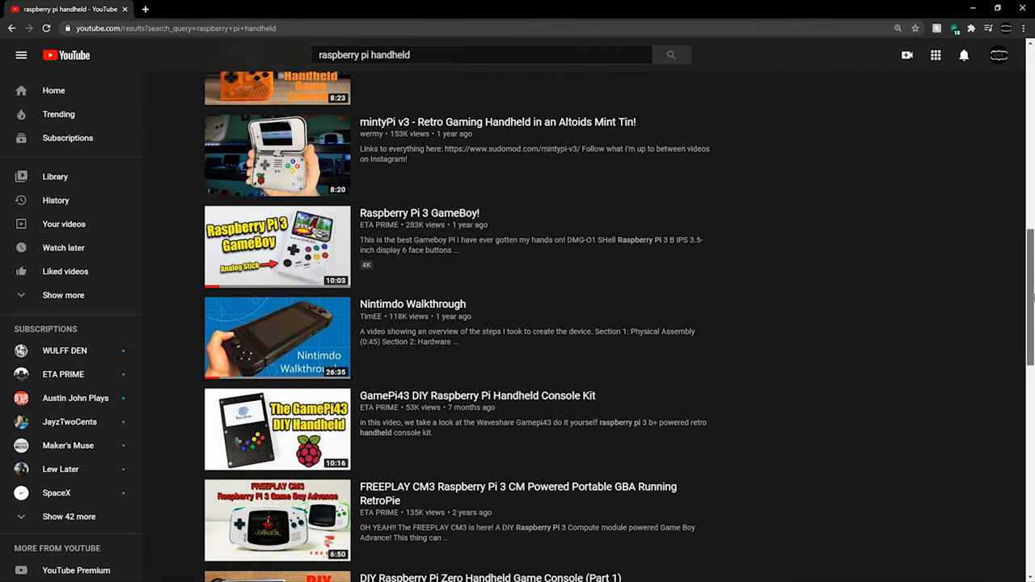
pyautogui.scroll(-3)
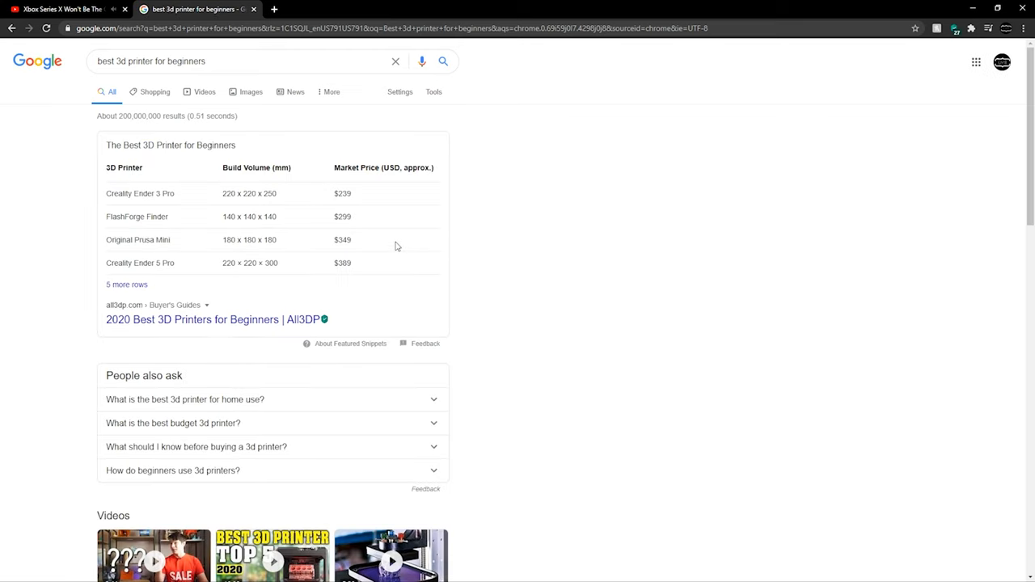
pyautogui.moveTo(311, 215)
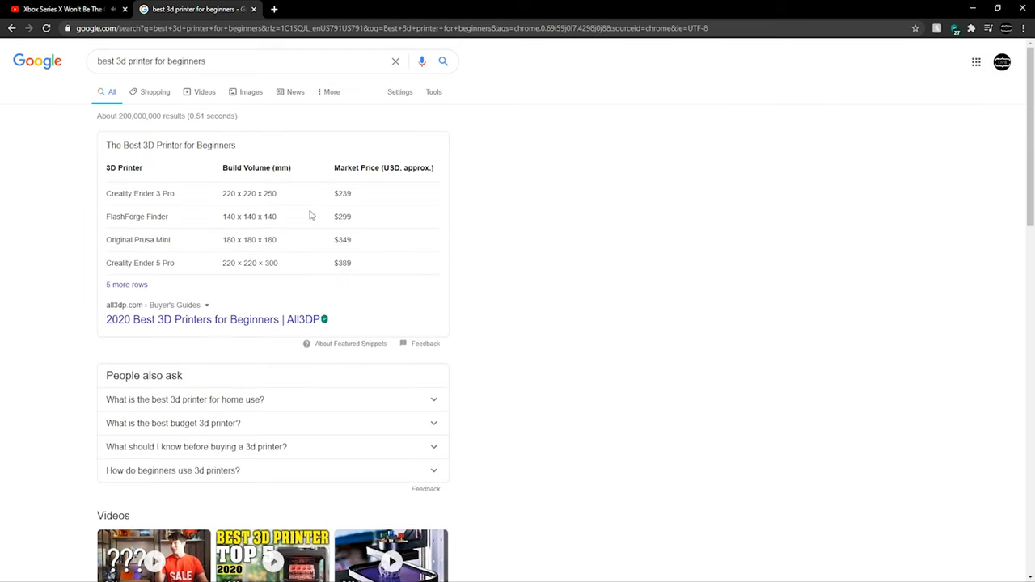
pyautogui.moveTo(200, 205)
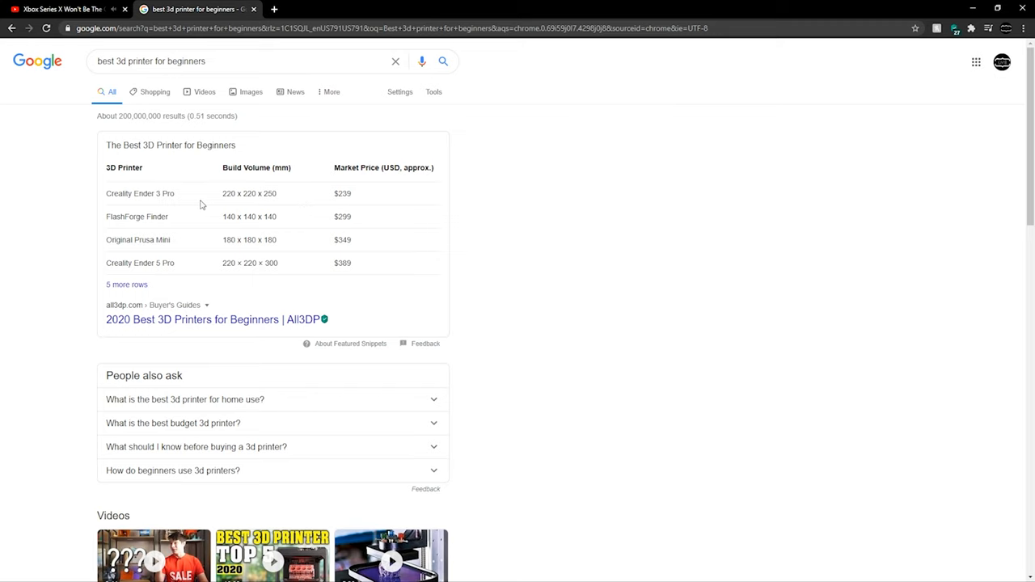
pyautogui.scroll(-3)
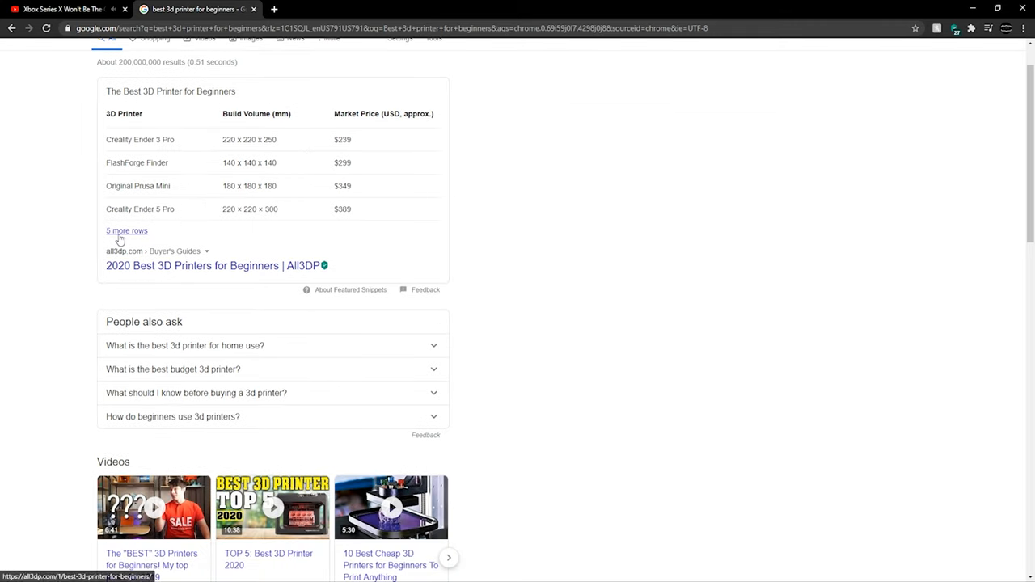
pyautogui.click(200, 265)
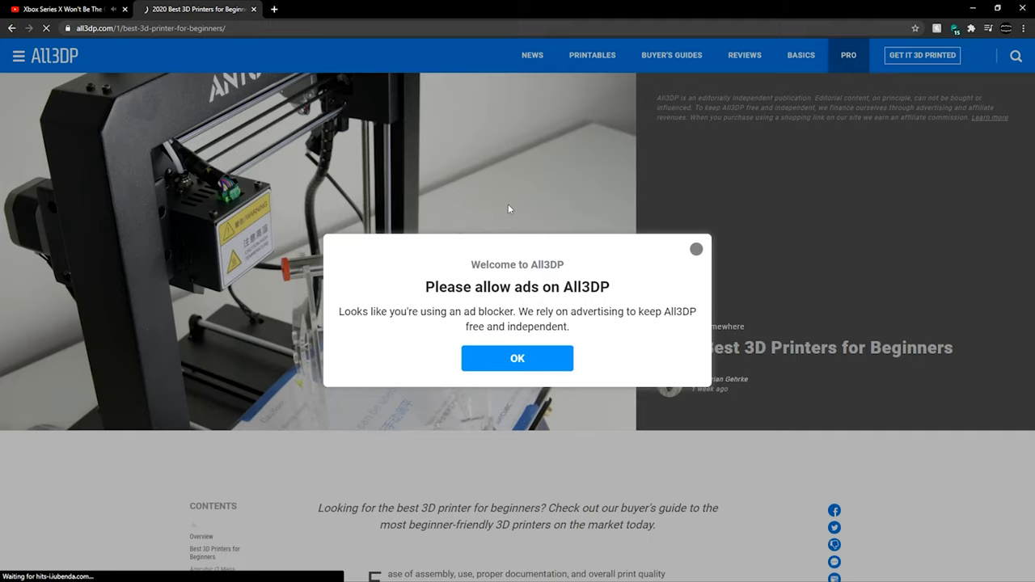